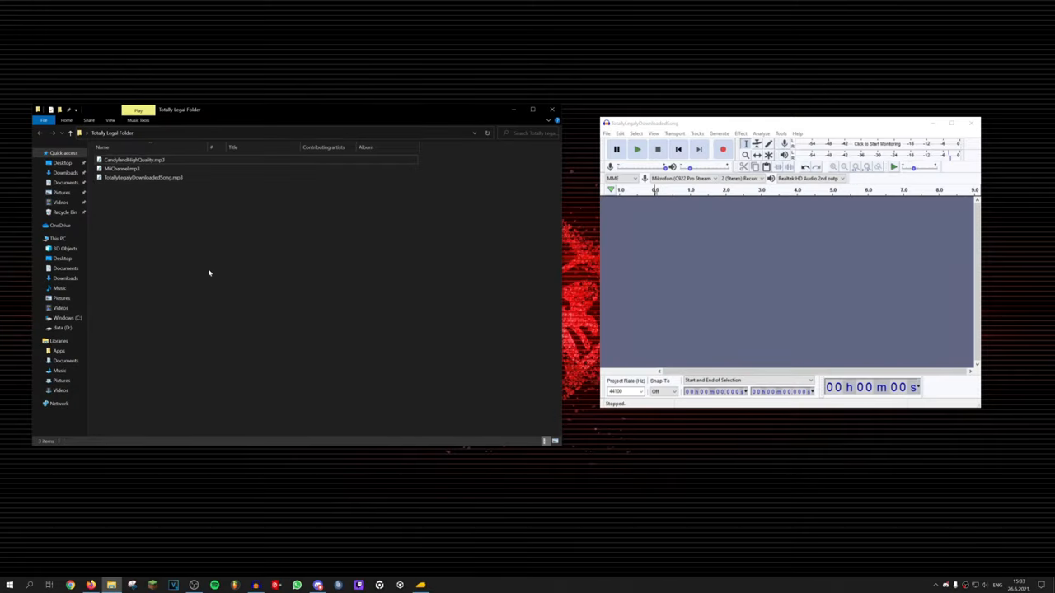
Step: Load the Candyland MP3 and export it as a WAV into the same folder, accepting the metadata
{"action": "left_click_drag", "start_coordinate": [133, 160], "coordinate": [767, 206]}
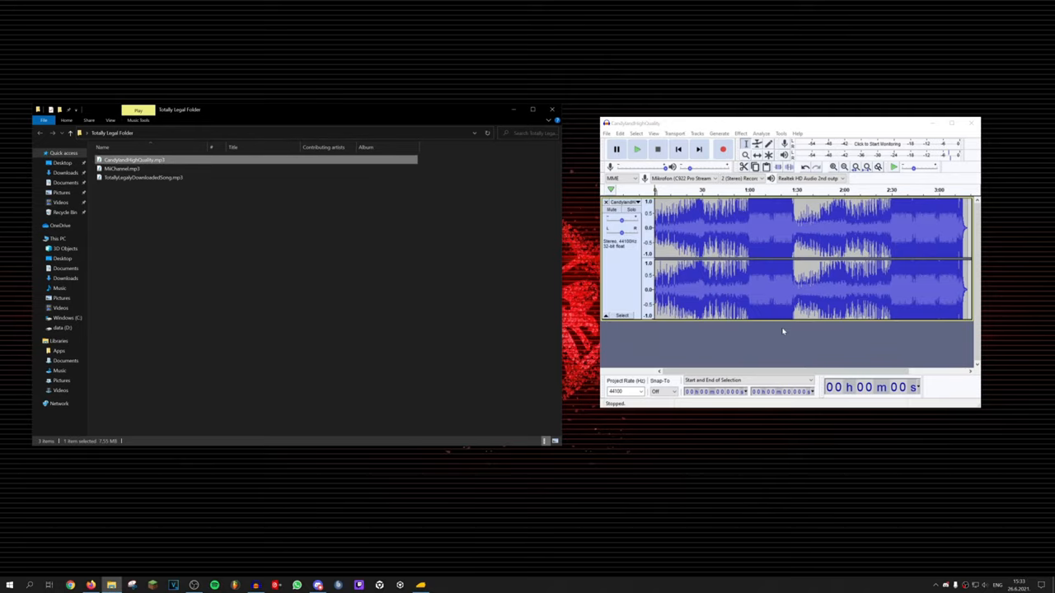
{"action": "left_click", "coordinate": [606, 133]}
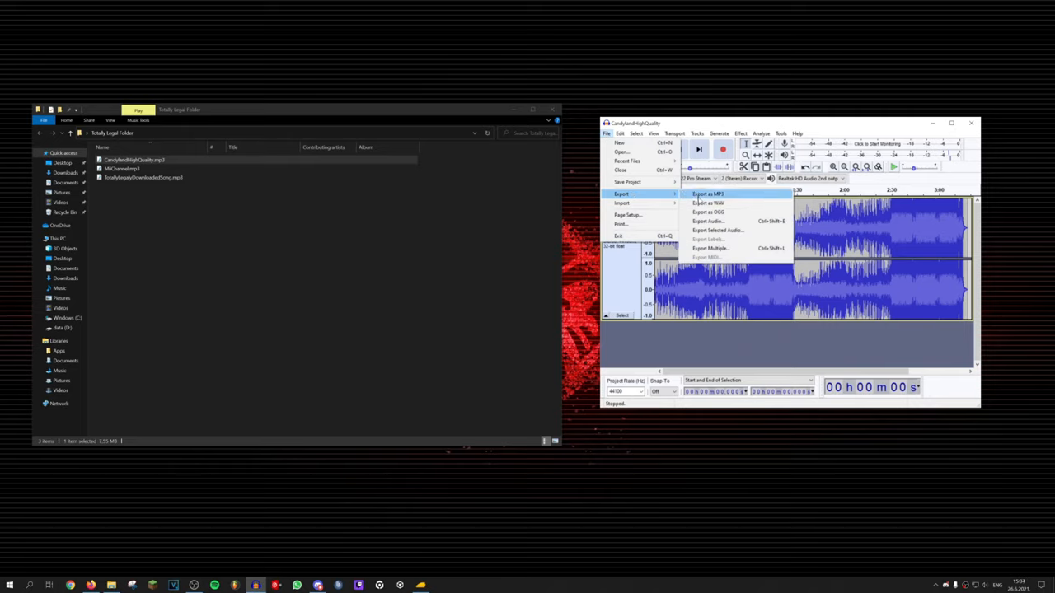
{"action": "left_click", "coordinate": [709, 202]}
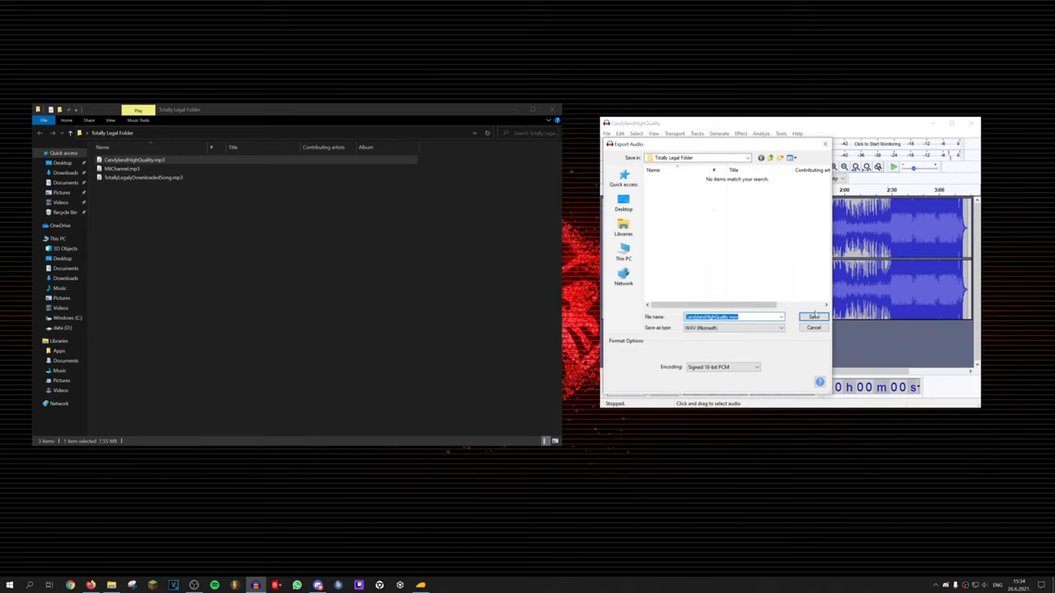
{"action": "left_click", "coordinate": [814, 316]}
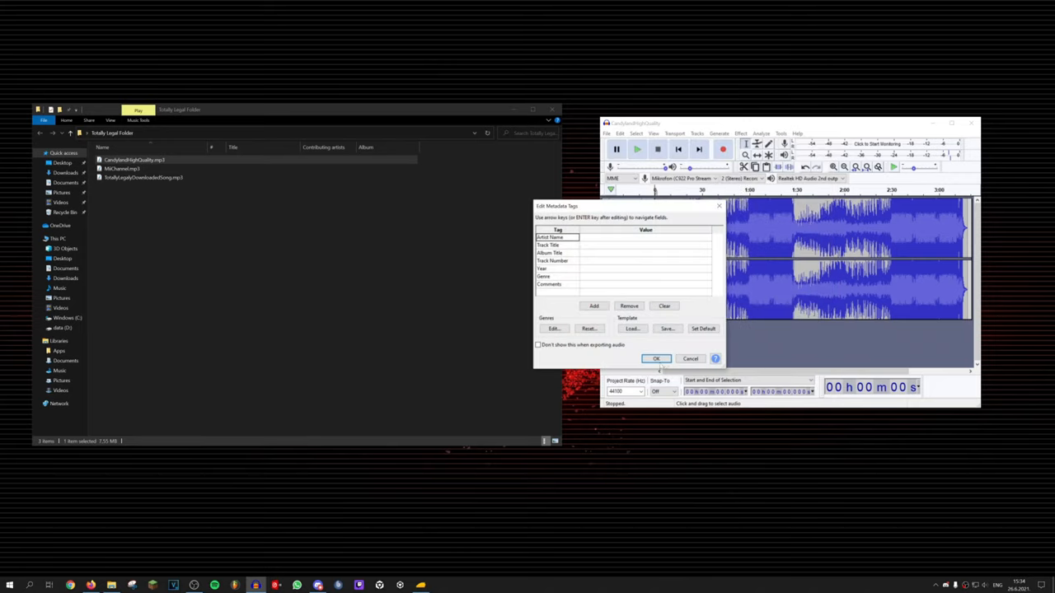
{"action": "left_click", "coordinate": [656, 360]}
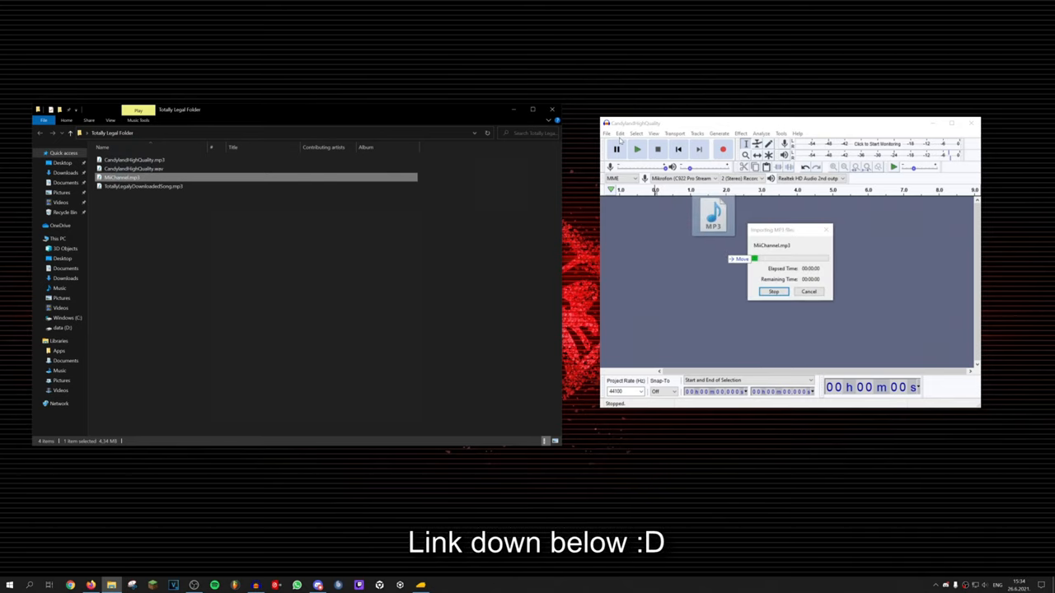
Step: Export Mii Channel as a WAV saved alongside the others
{"action": "left_click", "coordinate": [606, 133]}
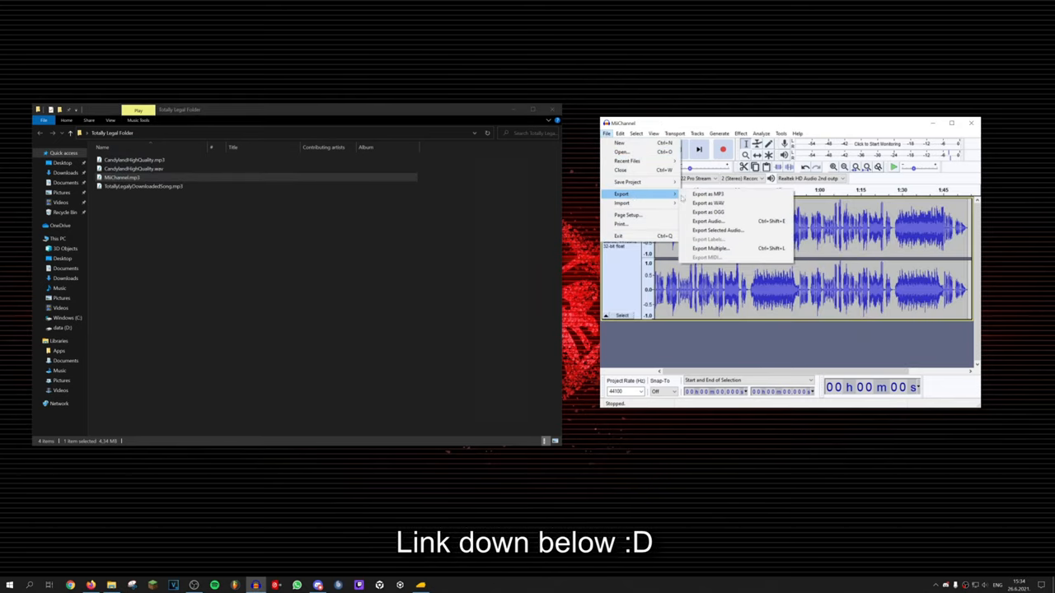
{"action": "left_click", "coordinate": [707, 202]}
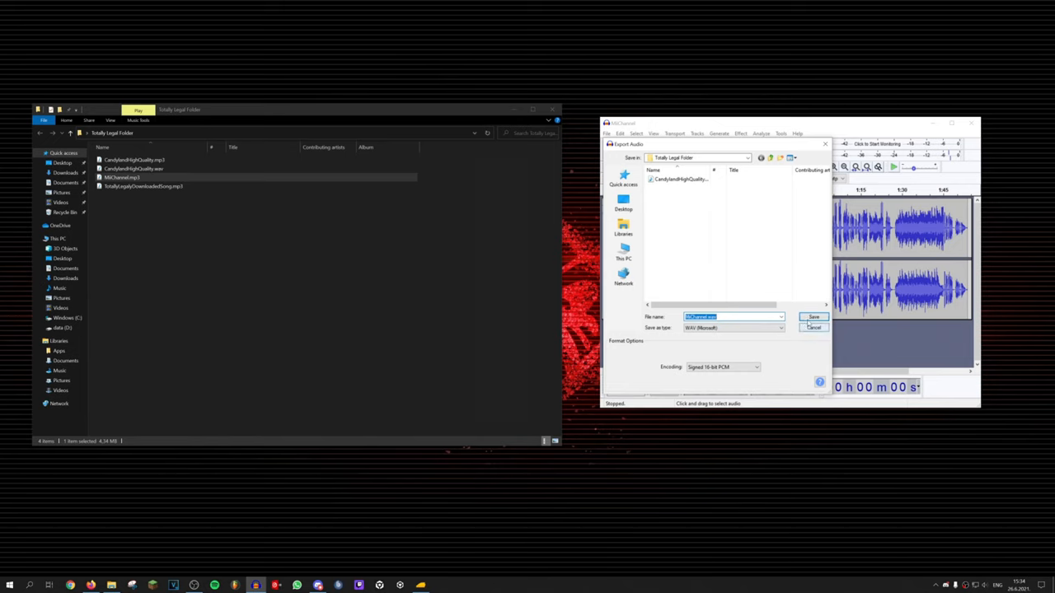
{"action": "left_click", "coordinate": [812, 316]}
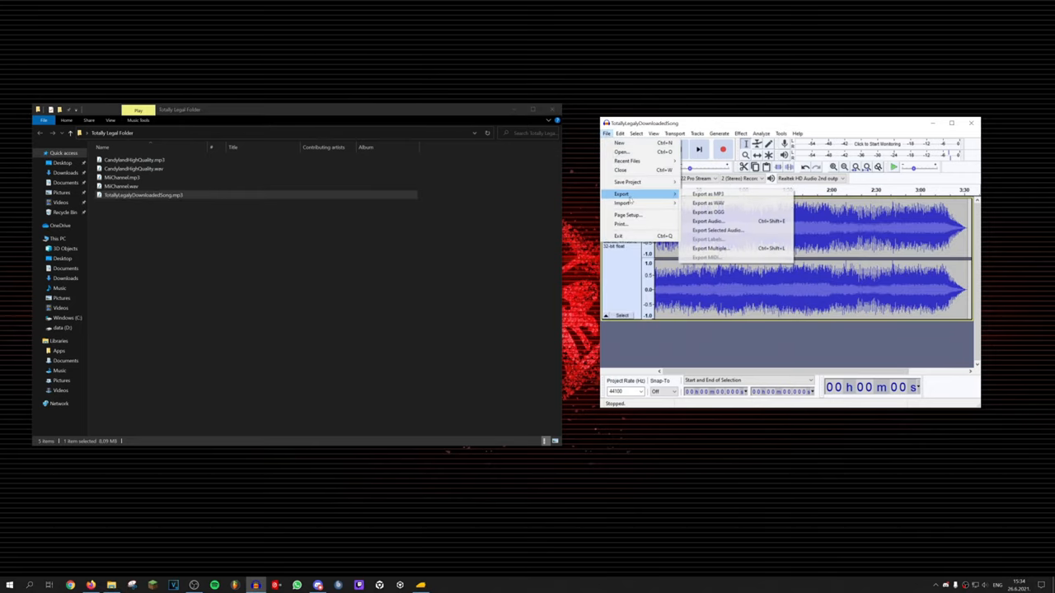
Step: Export the third song as WAV, accept the metadata, and clear the project
{"action": "left_click", "coordinate": [707, 203]}
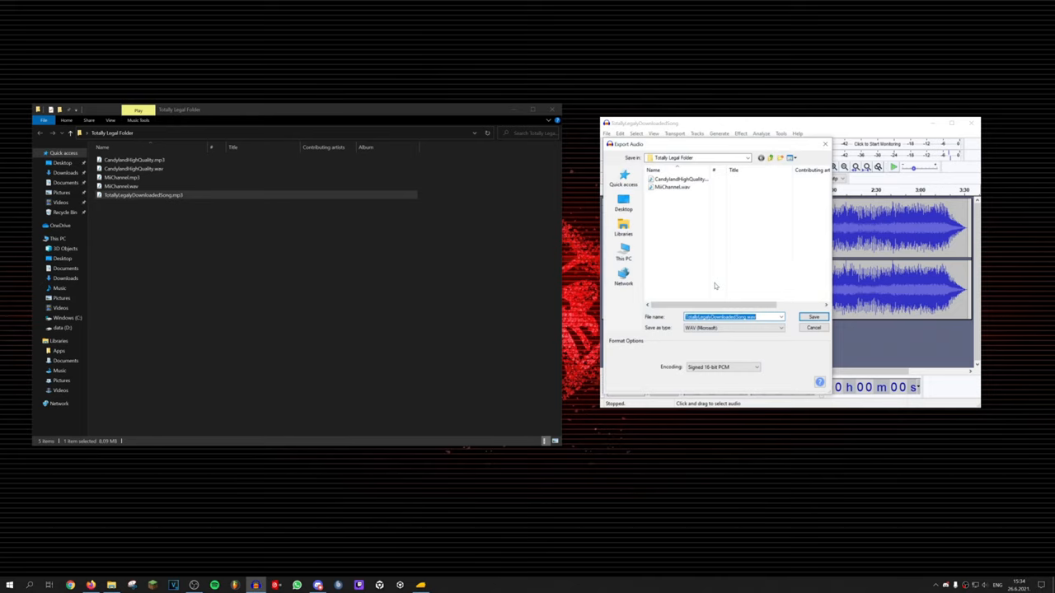
{"action": "left_click", "coordinate": [814, 316]}
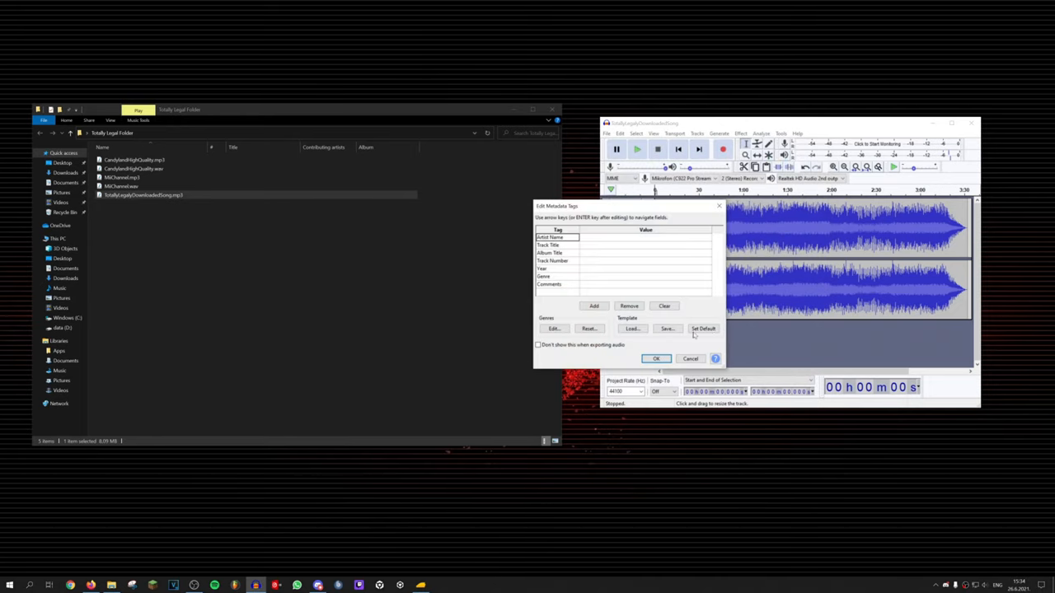
{"action": "left_click", "coordinate": [656, 359]}
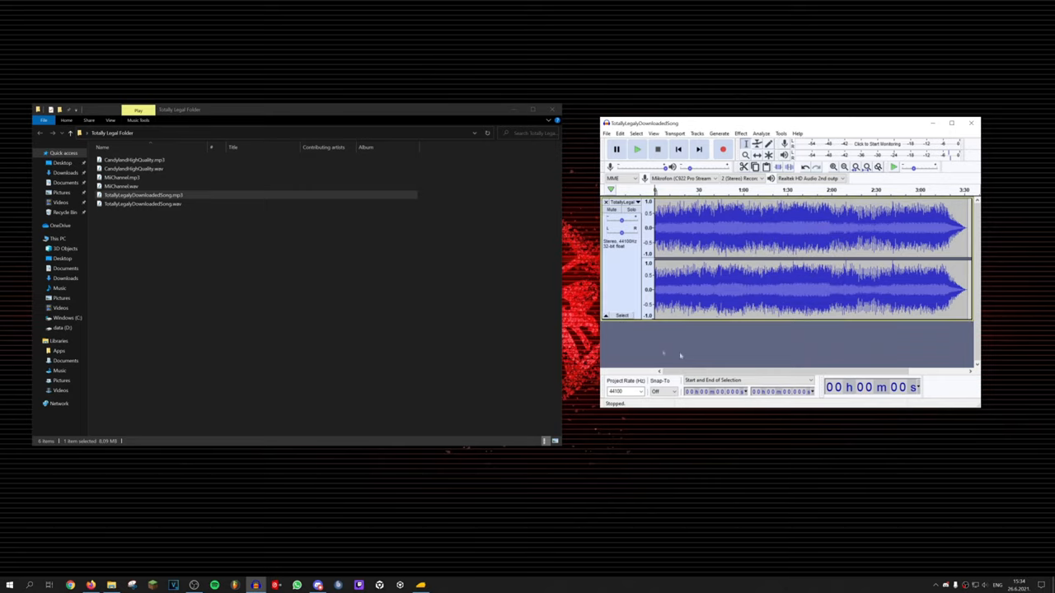
{"action": "left_click", "coordinate": [155, 178]}
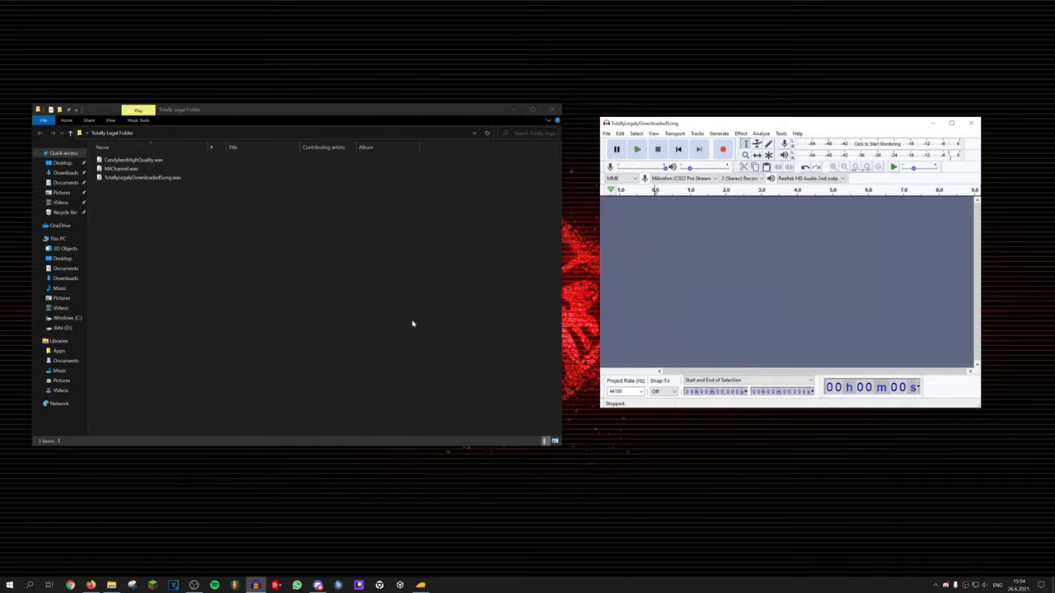
Step: View the properties of Candyland High Quality.wav in File Explorer
{"action": "right_click", "coordinate": [412, 323]}
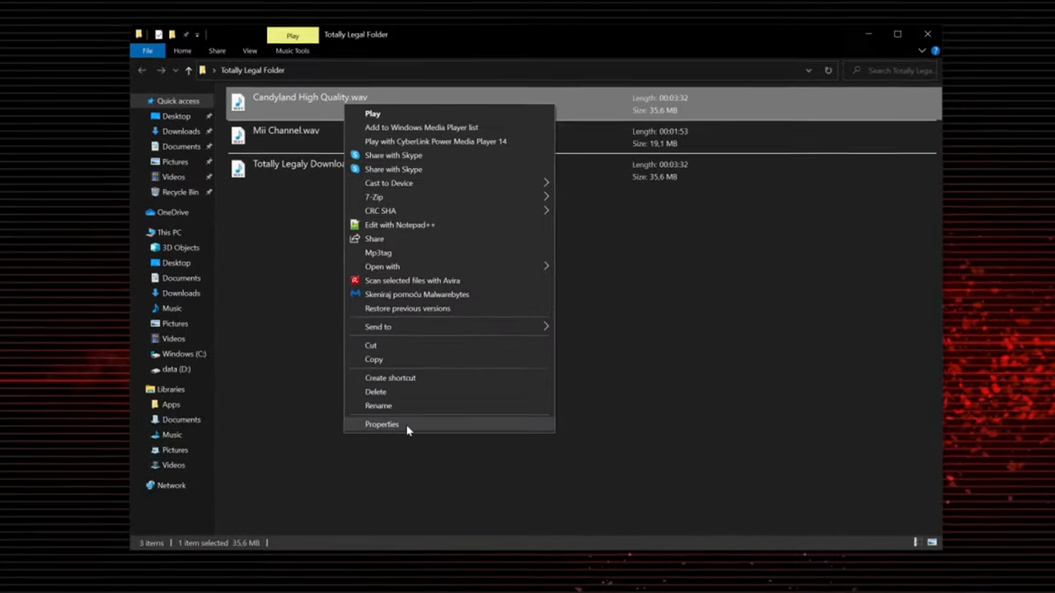
{"action": "left_click", "coordinate": [379, 406]}
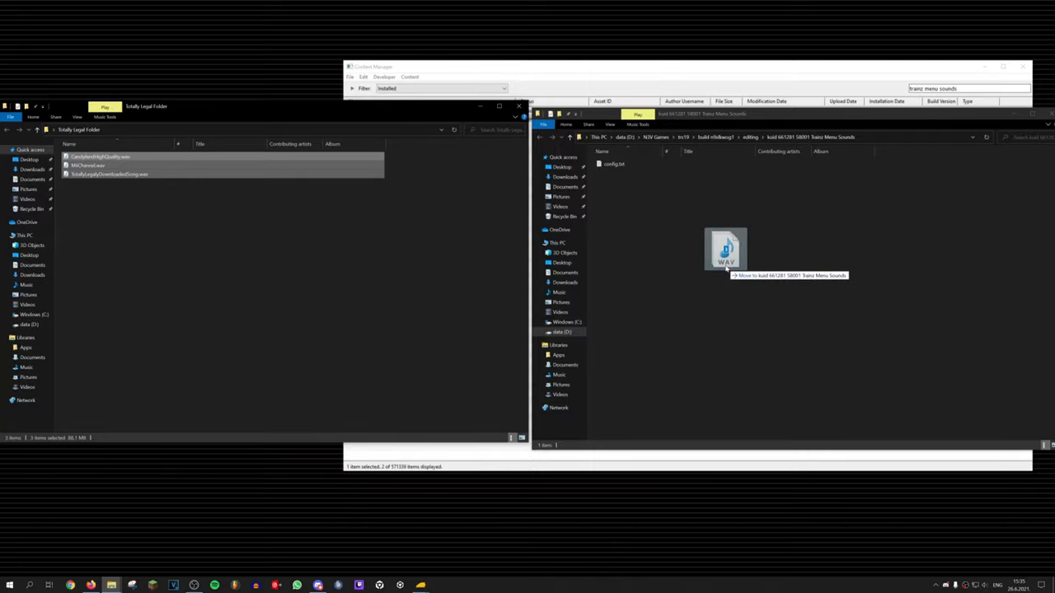
Step: Move the three WAV files into the asset folder and open config.txt for editing
{"action": "left_click_drag", "start_coordinate": [222, 165], "coordinate": [725, 250]}
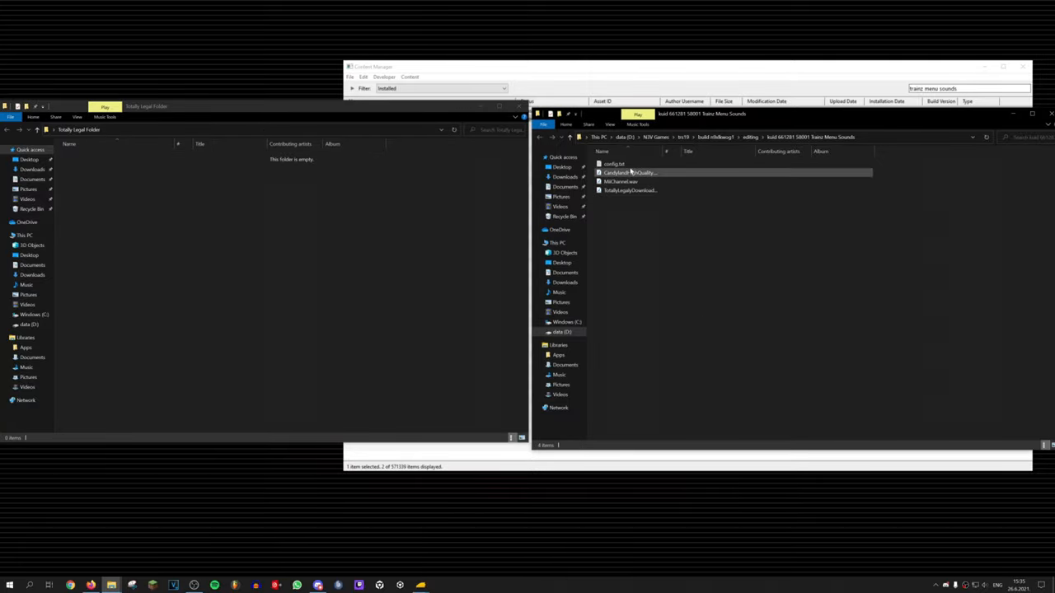
{"action": "double_click", "coordinate": [613, 165]}
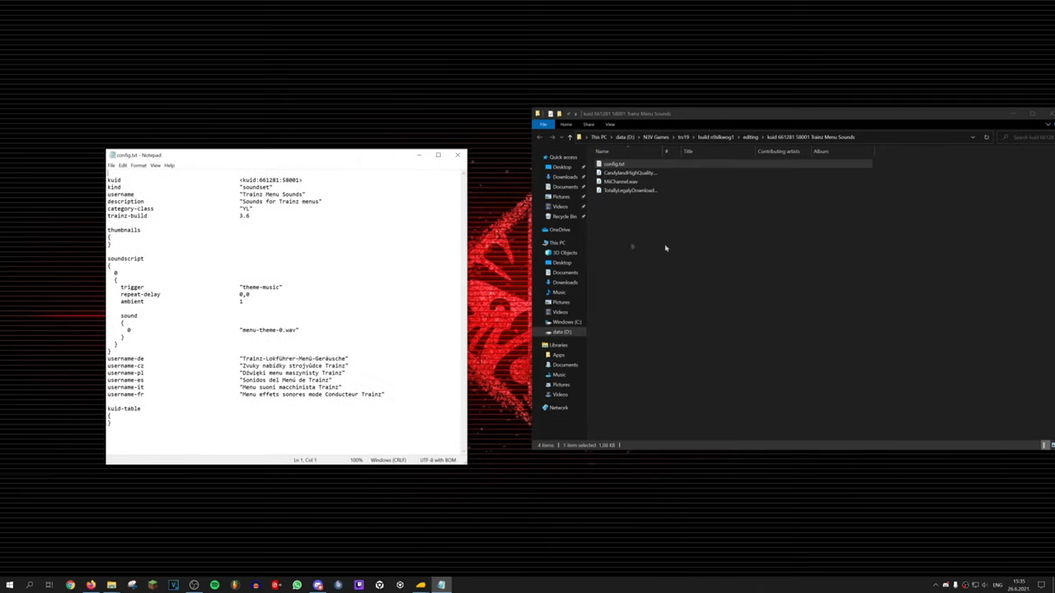
Step: Rename the Candyland WAV to CandylandHighQuality.wav and use it as sound entry 0 in the config
{"action": "left_click", "coordinate": [630, 173]}
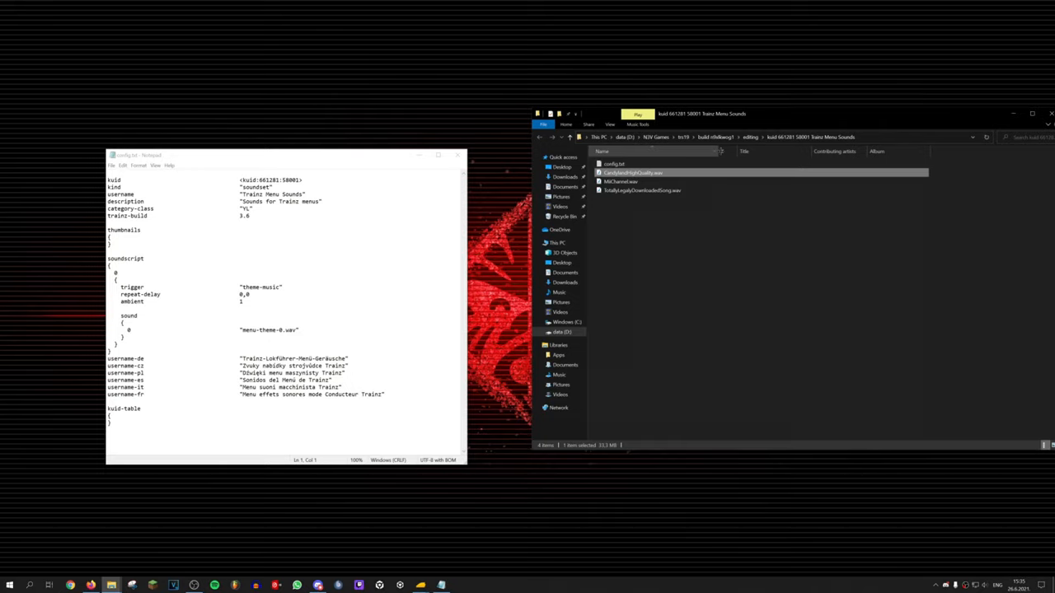
{"action": "right_click", "coordinate": [632, 173]}
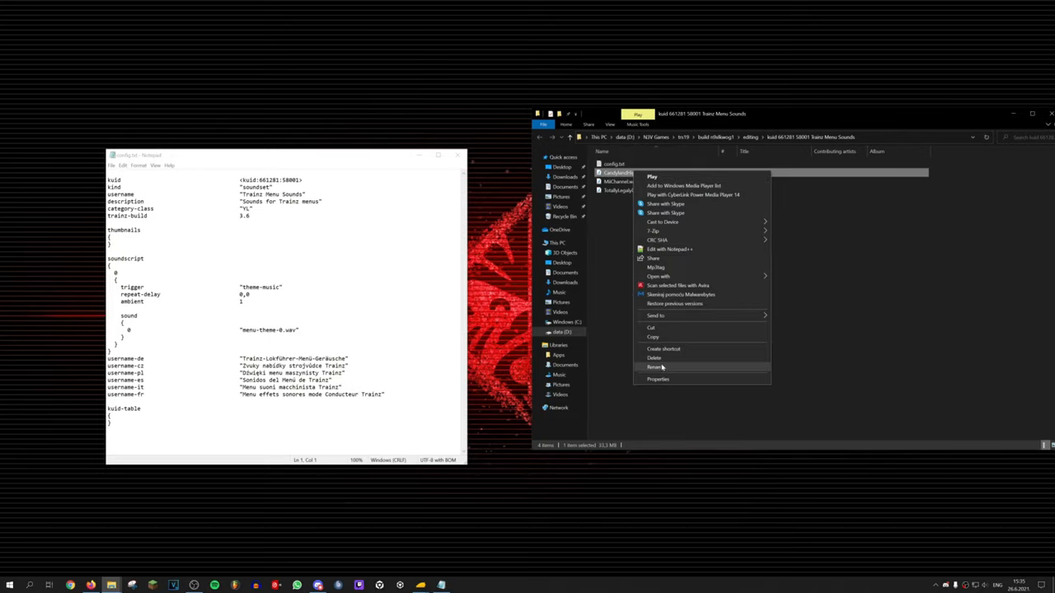
{"action": "left_click", "coordinate": [656, 366]}
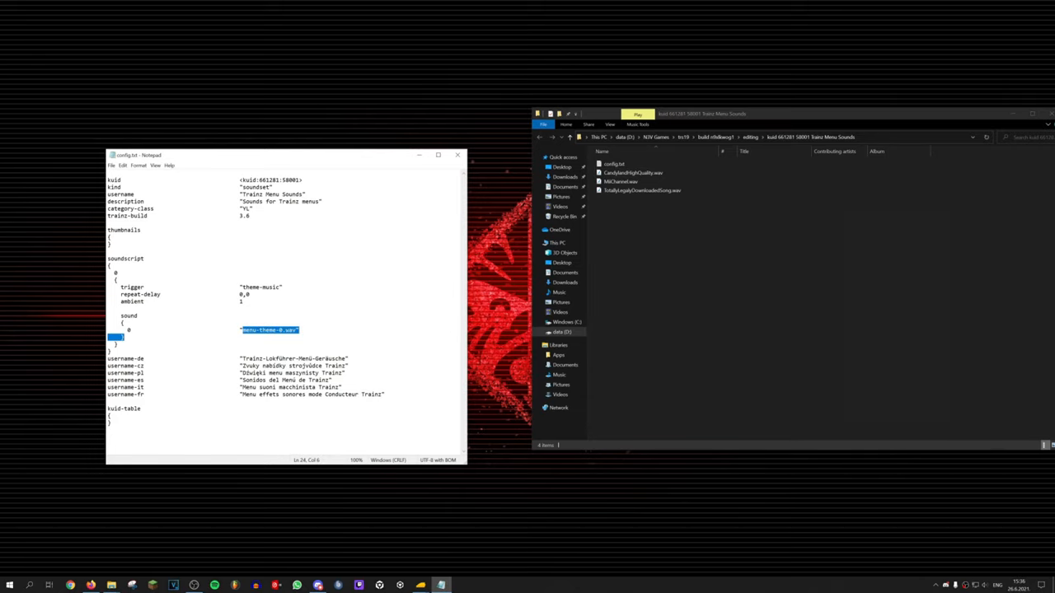
{"action": "type", "text": "CandylandHighQuality.wav"}
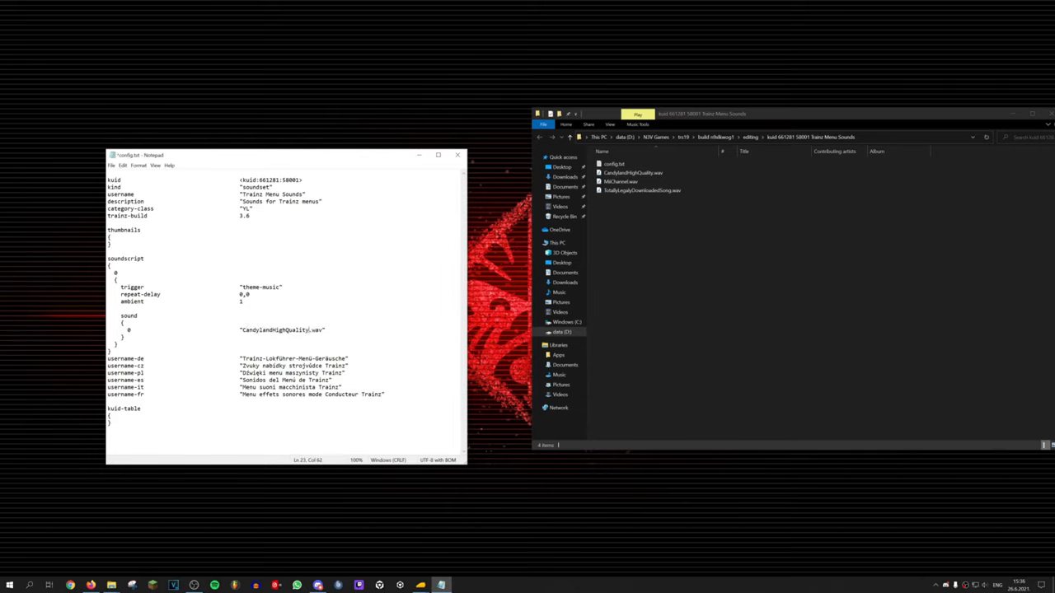
{"action": "key", "text": "Delete"}
{"action": "type", "text": "1"}
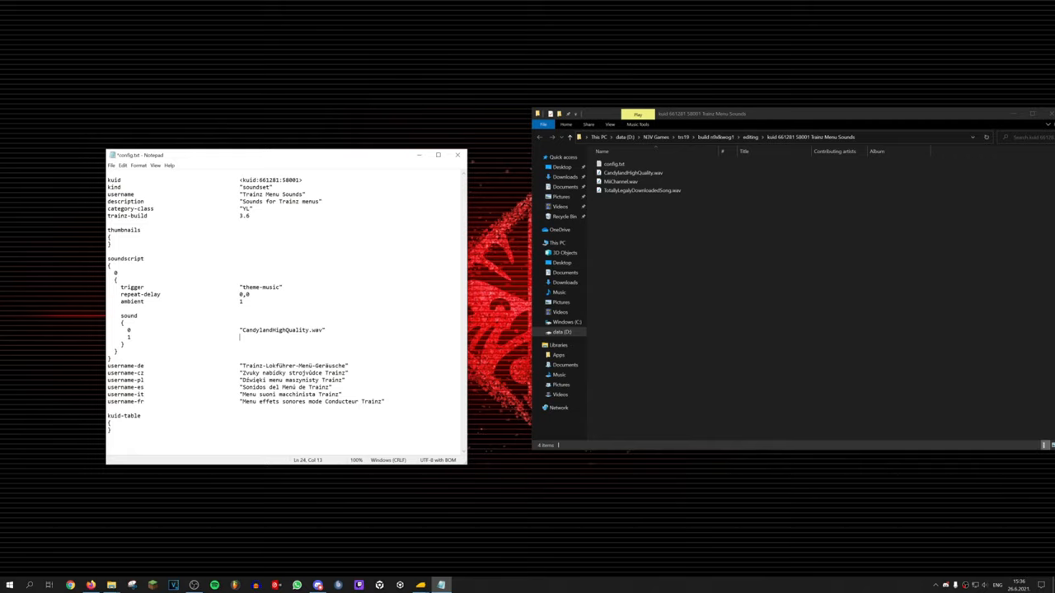
{"action": "left_click", "coordinate": [633, 173]}
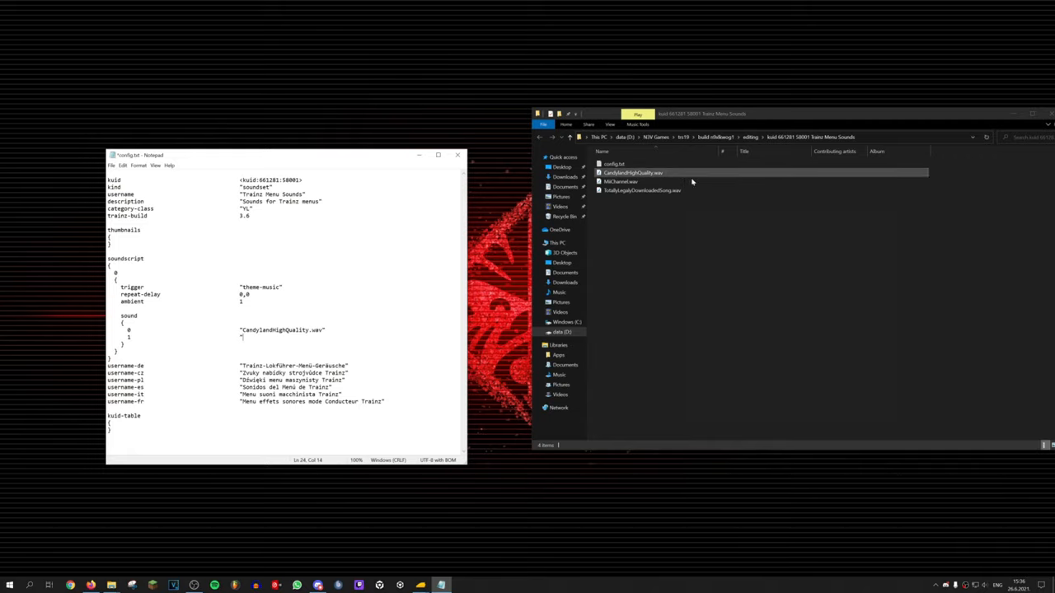
Step: Copy the MiiChannel file name and add MiiChannel.wav as sound entry 1
{"action": "right_click", "coordinate": [620, 180]}
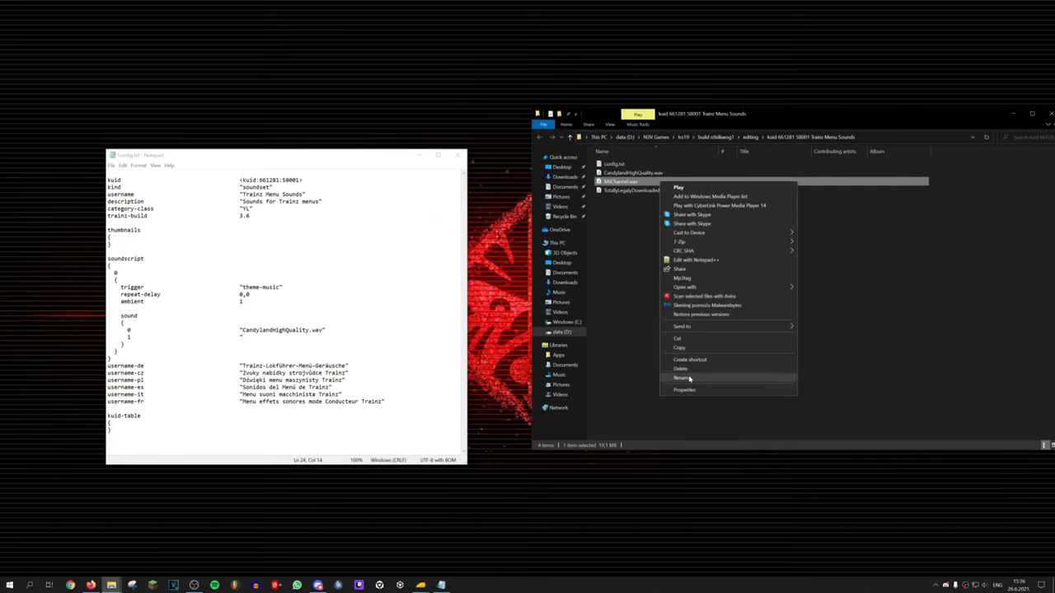
{"action": "left_click", "coordinate": [682, 377]}
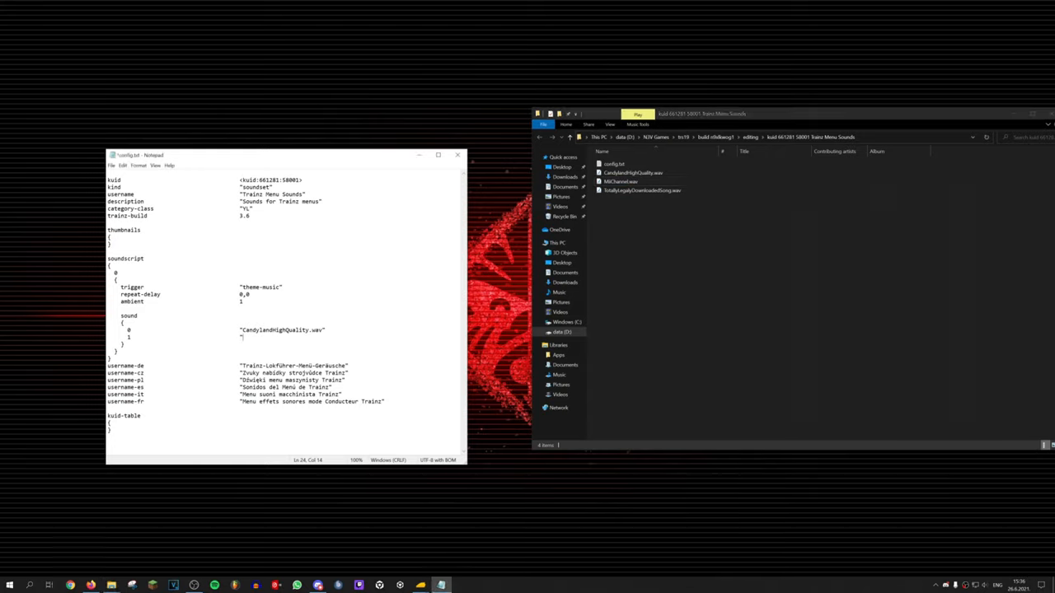
{"action": "type", "text": "MiiChannel.wav"}
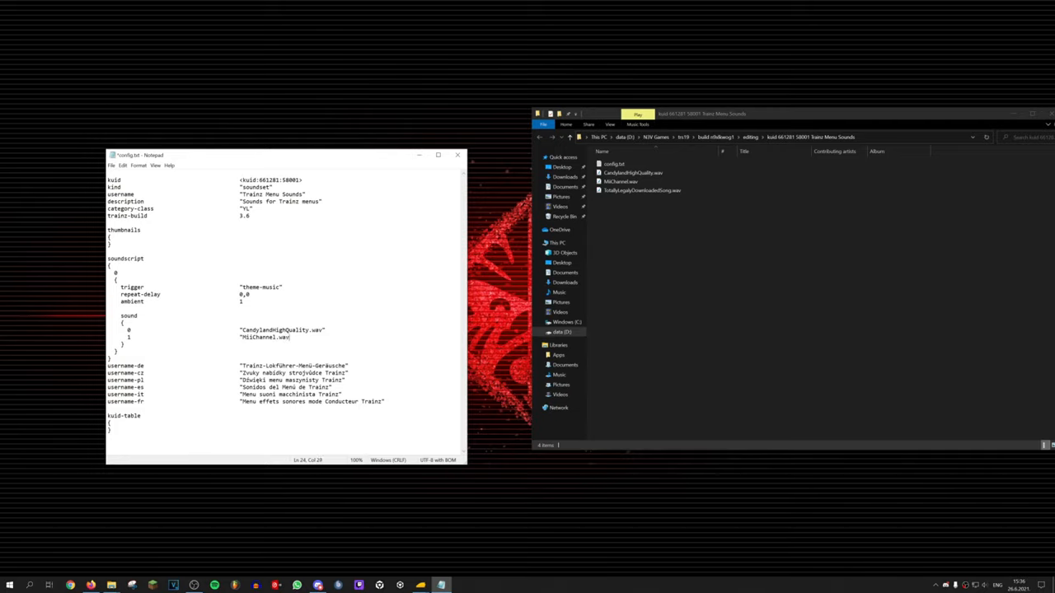
{"action": "left_click", "coordinate": [642, 191]}
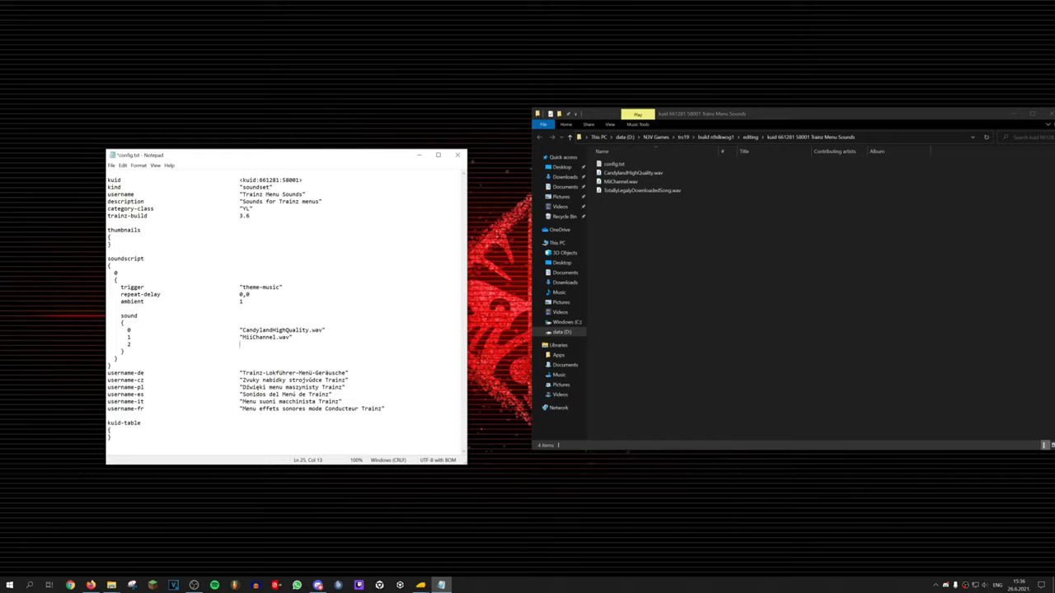
Step: Add "TotallyLegalyDownloadedSong.wav" as sound entry 2 and update the kuid to a kuid2 version
{"action": "type", "text": "\"TotallyLegalyDownloadedSong.wav\""}
{"action": "left_click", "coordinate": [284, 180]}
{"action": "type", "text": ":1"}
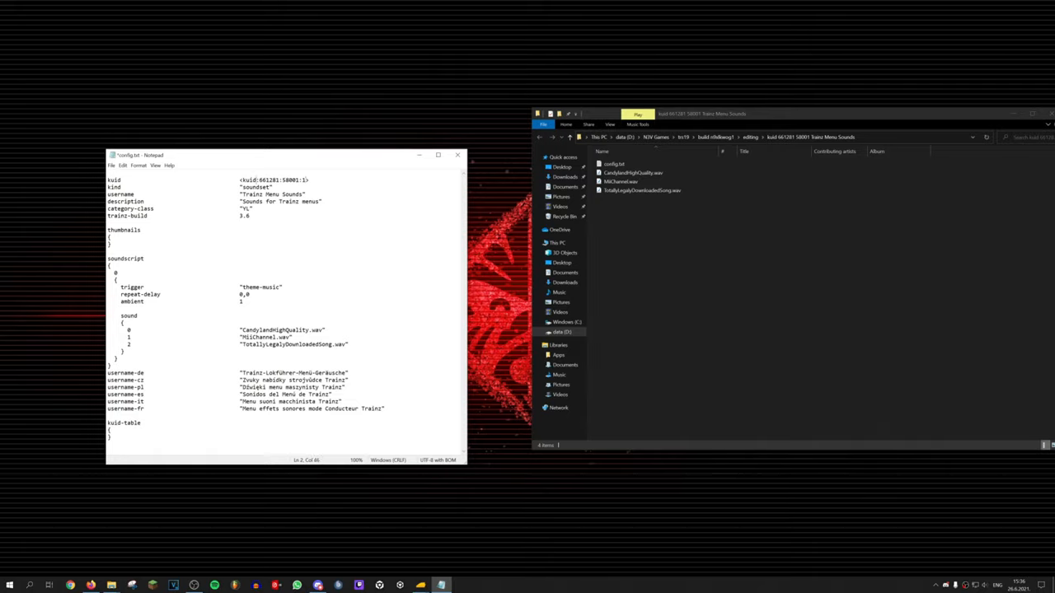
{"action": "type", "text": "2"}
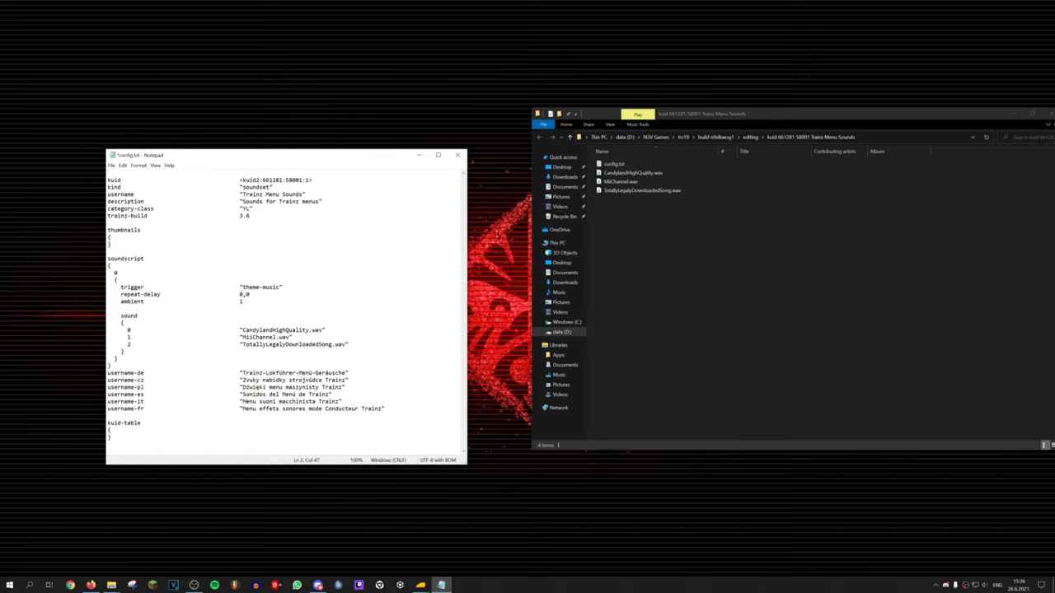
{"action": "mouse_move", "coordinate": [355, 163]}
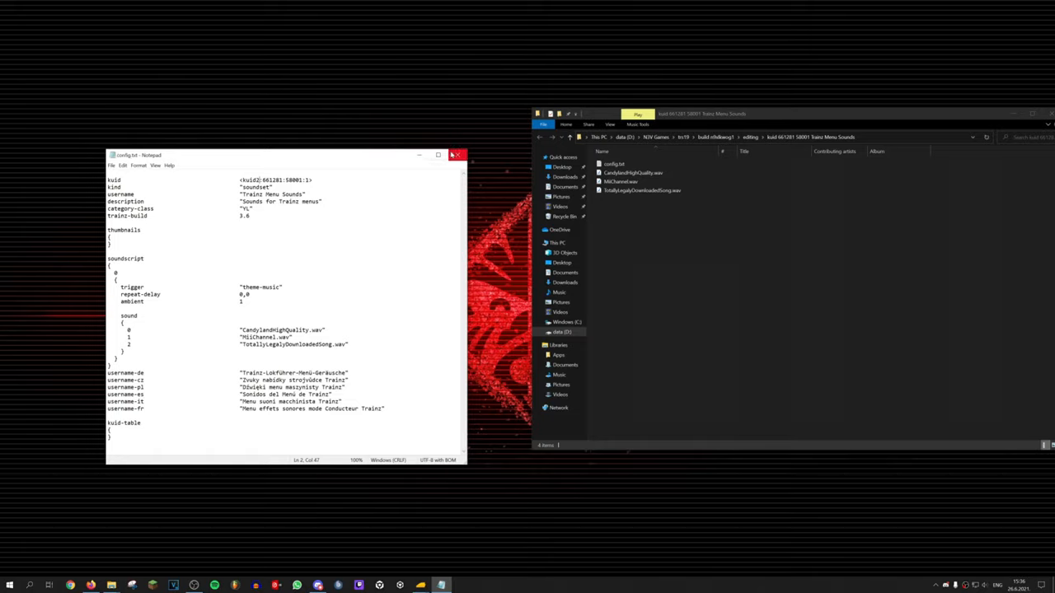
Step: Close the config and filter Content Manager's installed list for 'trainz menu sou'
{"action": "left_click", "coordinate": [458, 154]}
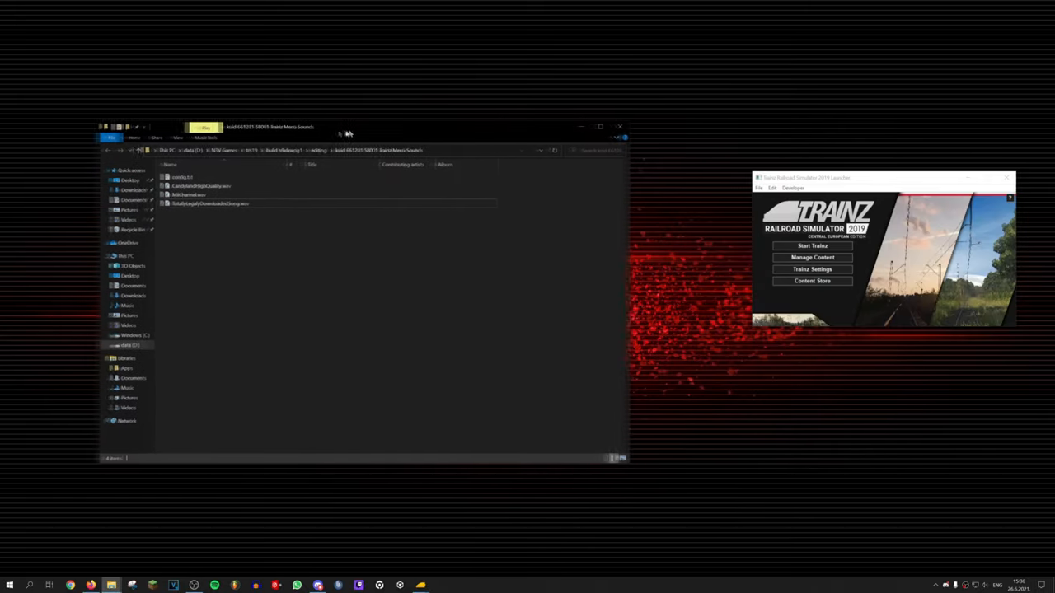
{"action": "left_click", "coordinate": [811, 257]}
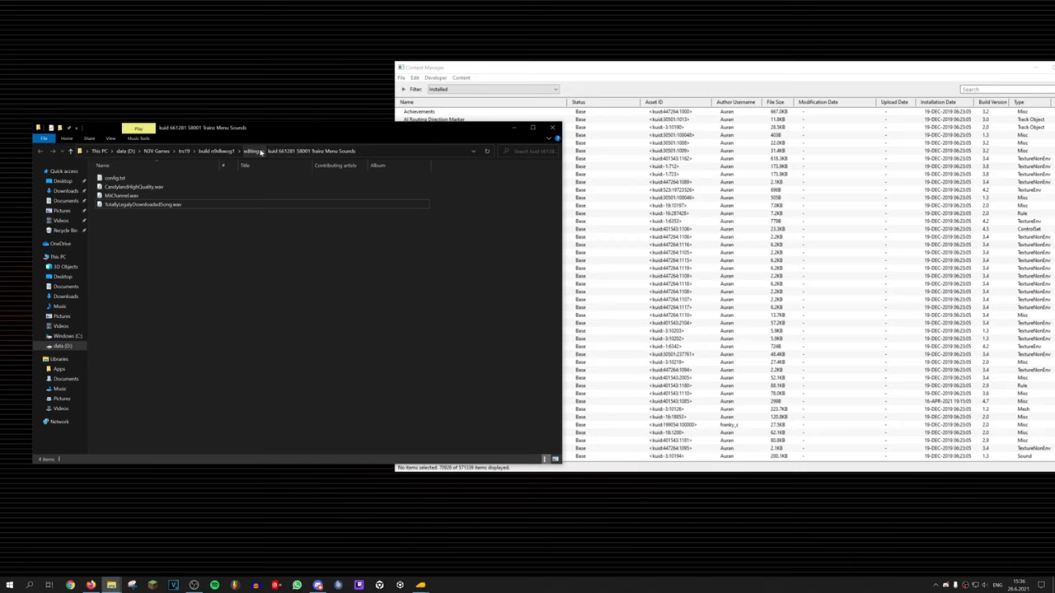
{"action": "left_click", "coordinate": [250, 152]}
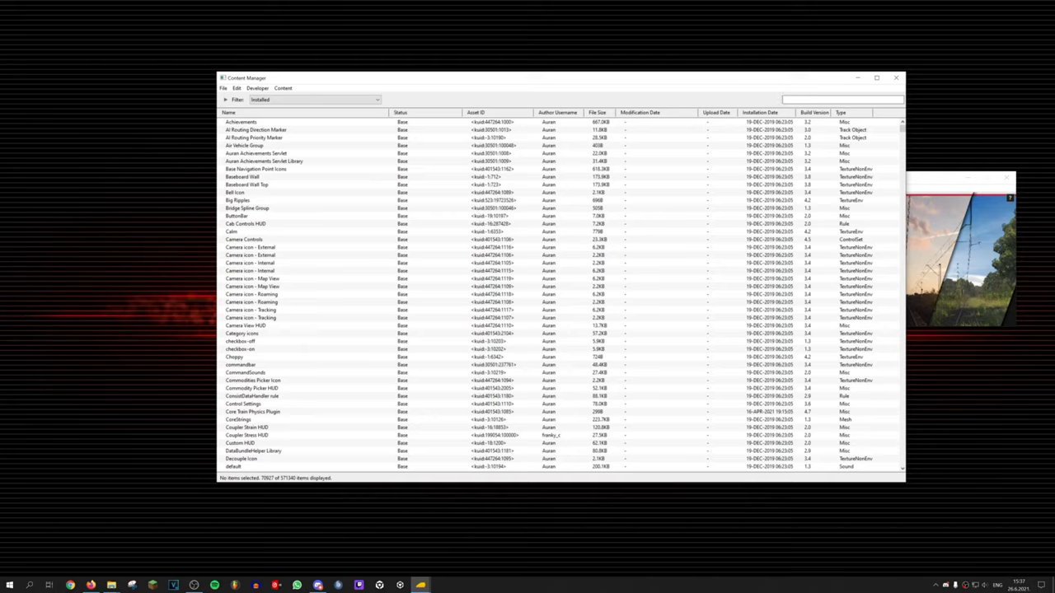
{"action": "type", "text": "trainz menu sou"}
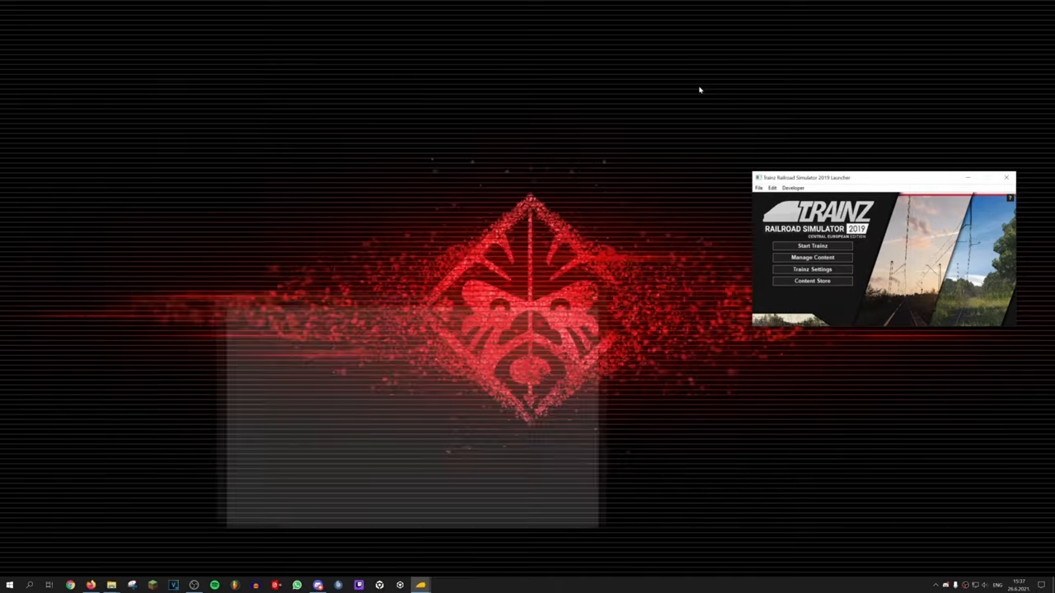
Step: Launch Trainz to the main menu, exit the game, then start it again
{"action": "left_click", "coordinate": [811, 246]}
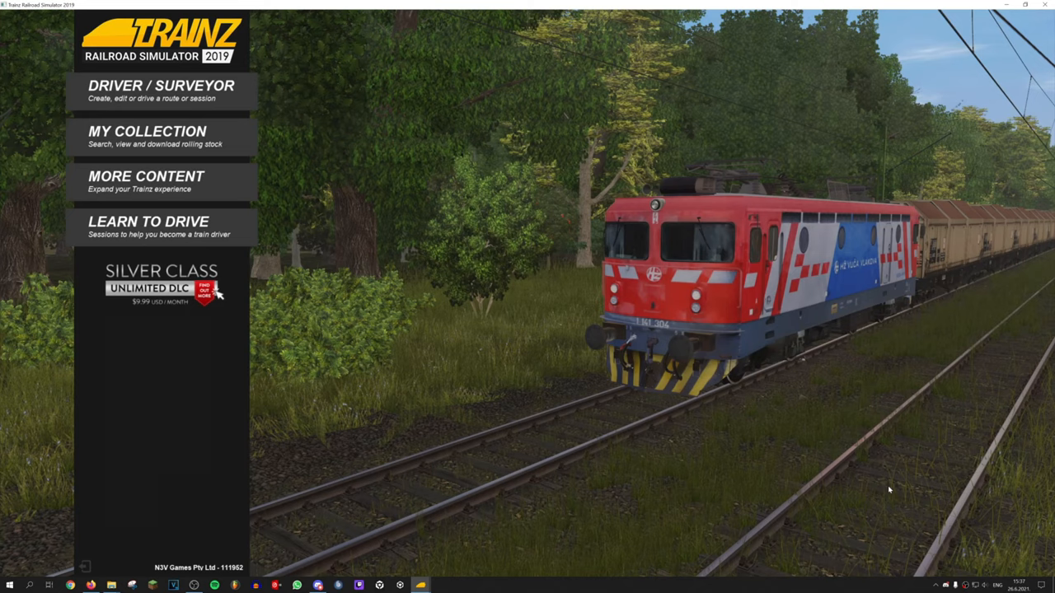
{"action": "mouse_move", "coordinate": [690, 465]}
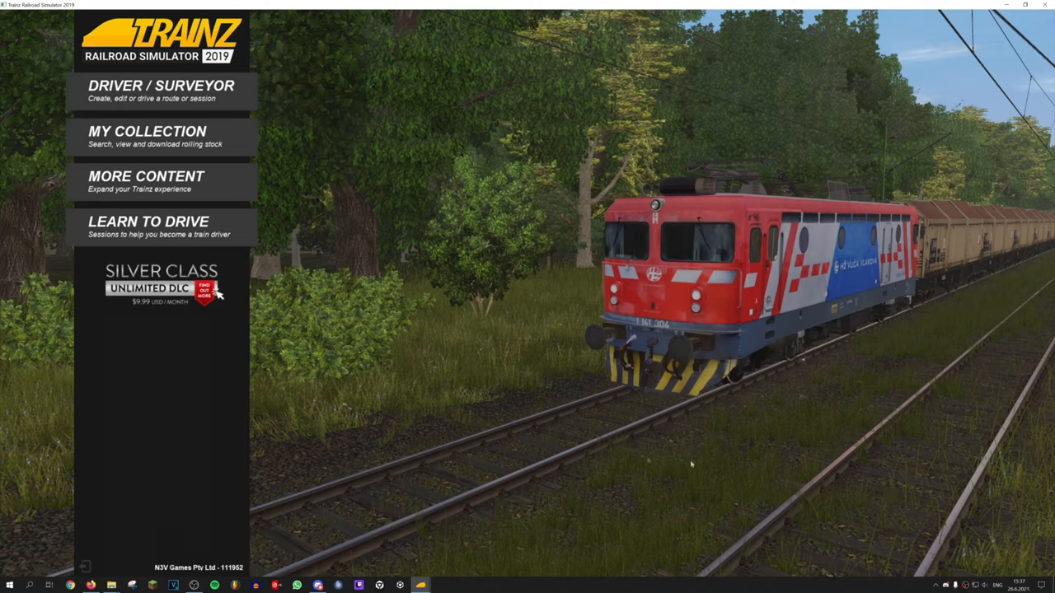
{"action": "mouse_move", "coordinate": [254, 471]}
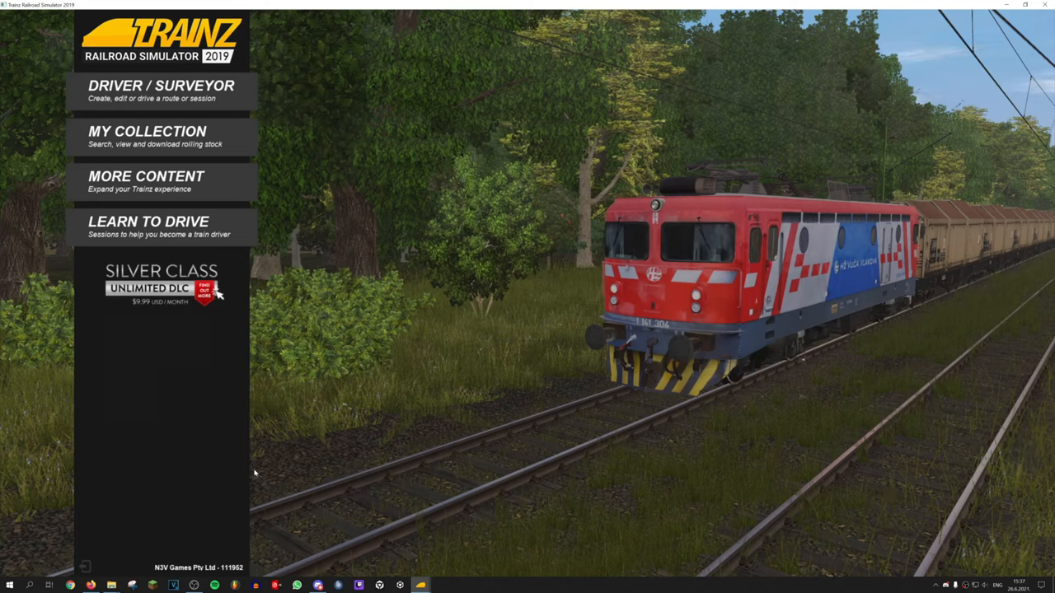
{"action": "mouse_move", "coordinate": [85, 567]}
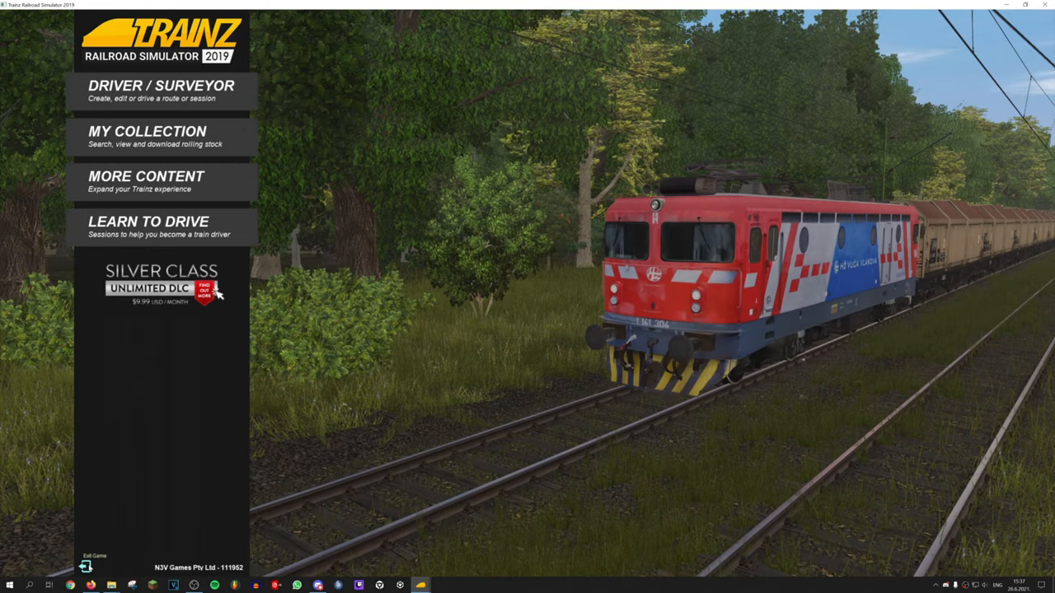
{"action": "left_click", "coordinate": [161, 91]}
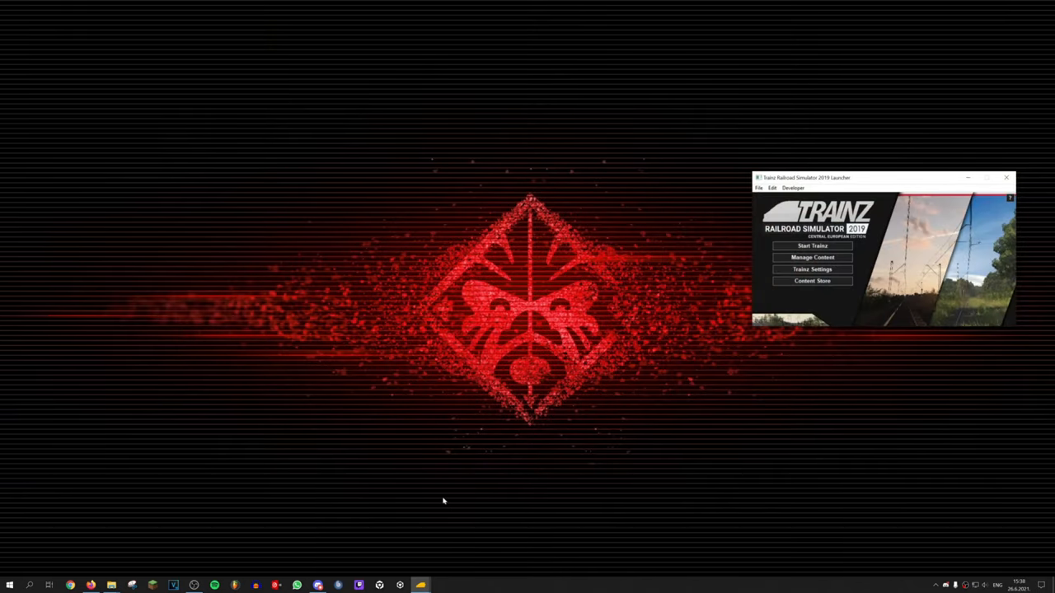
{"action": "left_click", "coordinate": [811, 245]}
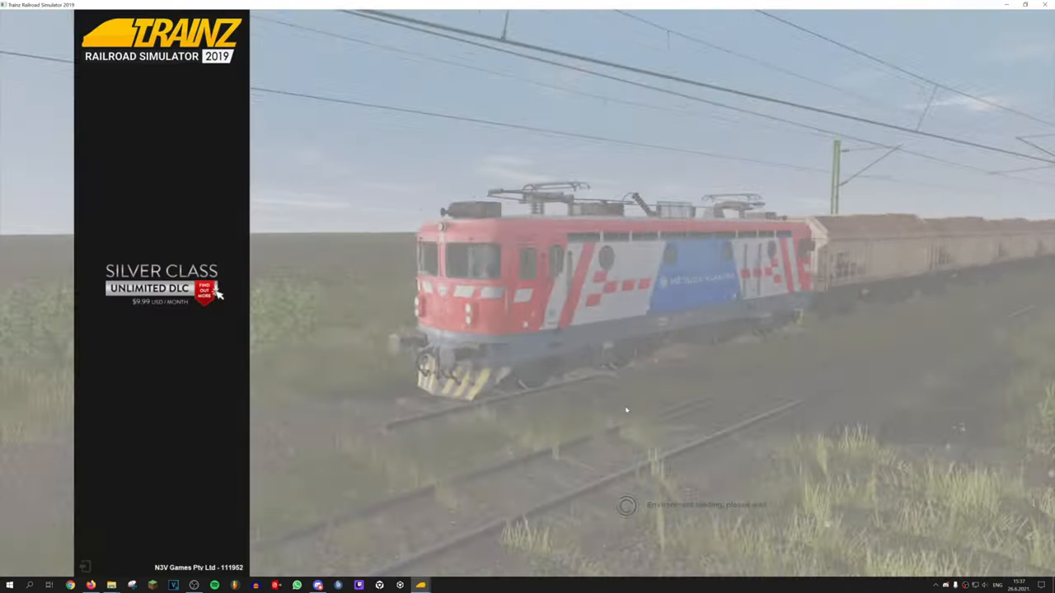